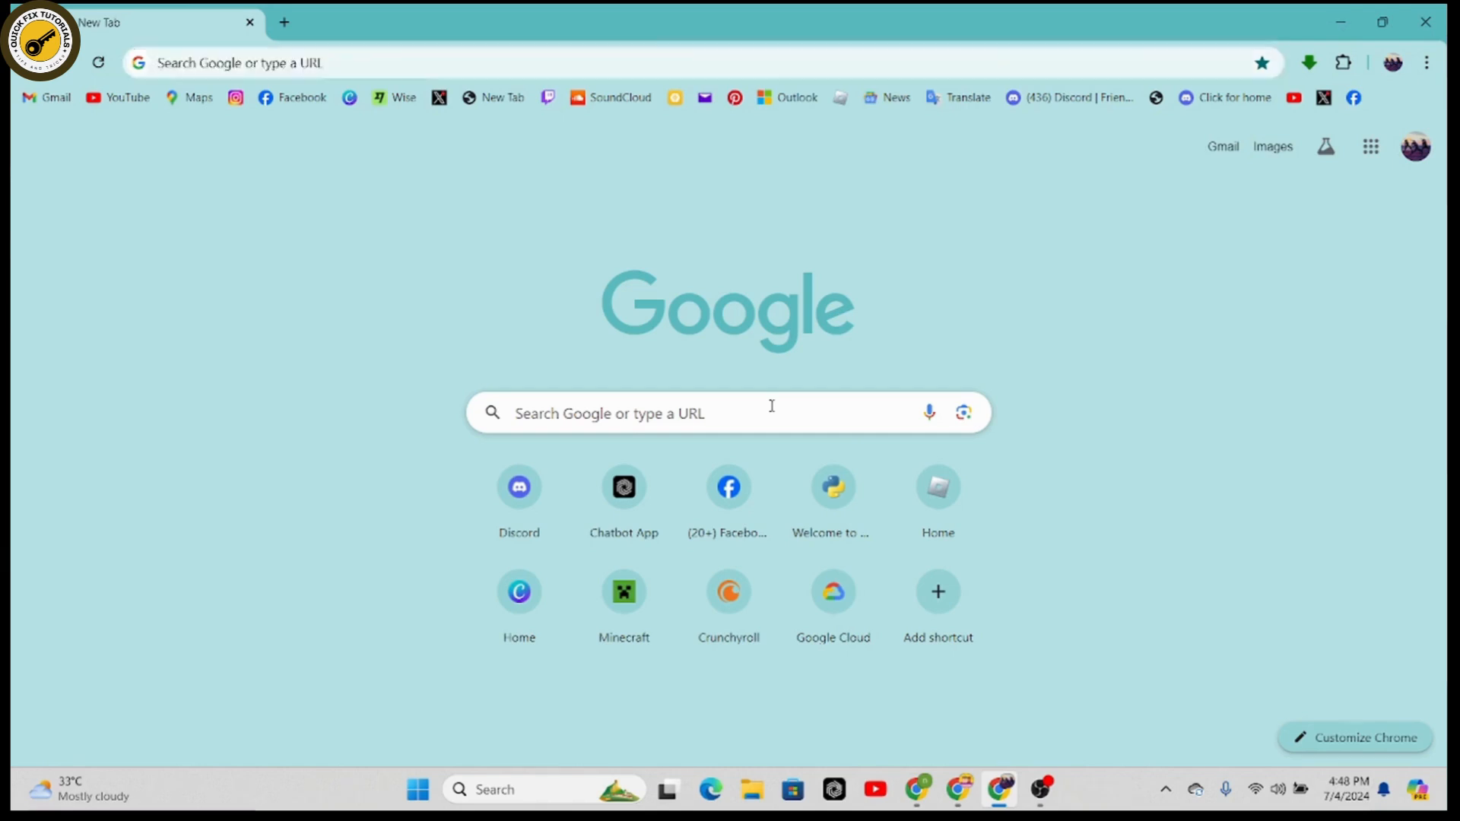
text(how to burn a cd on spotify)
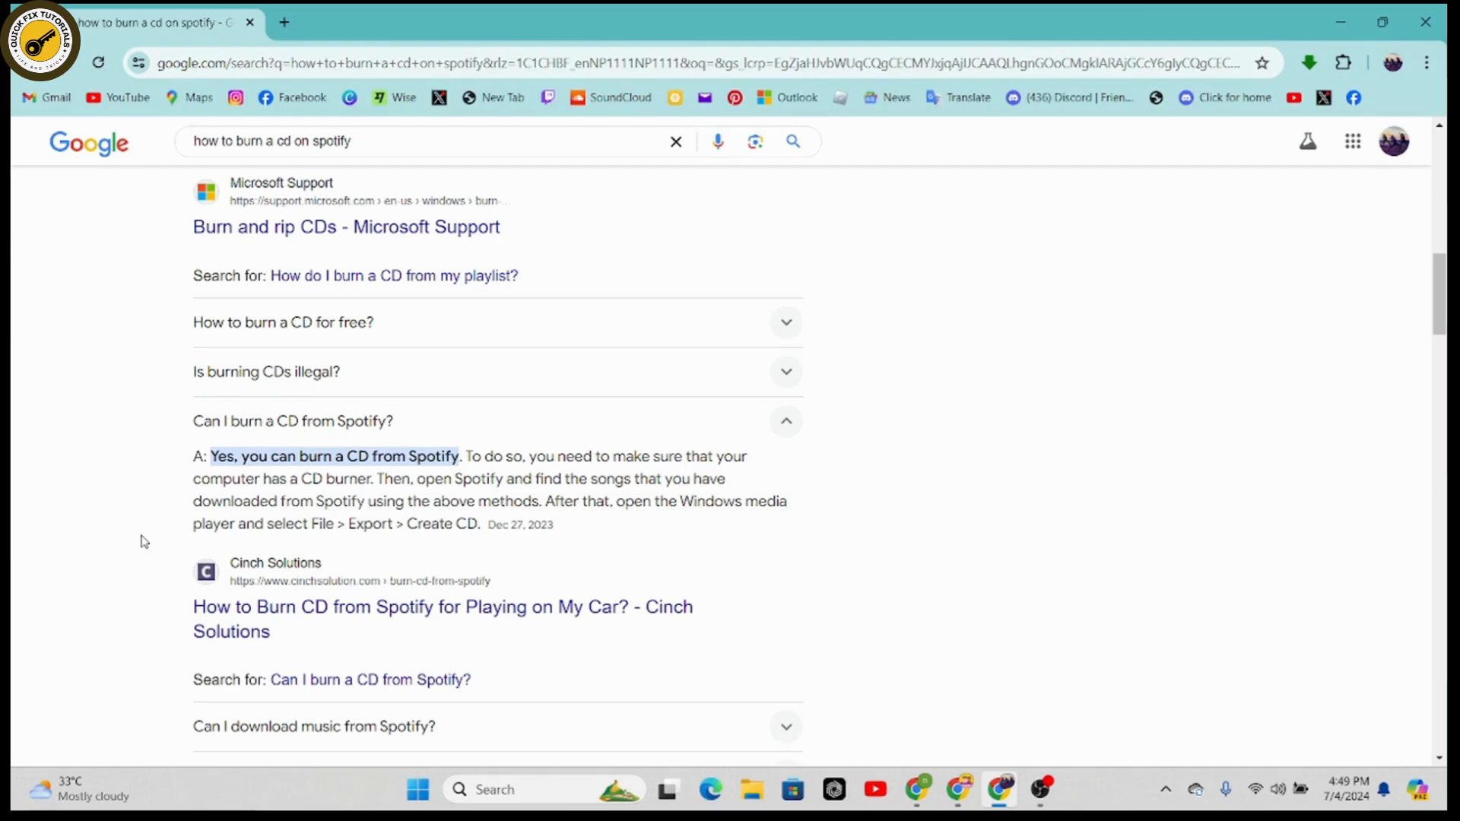
scroll(down, 3)
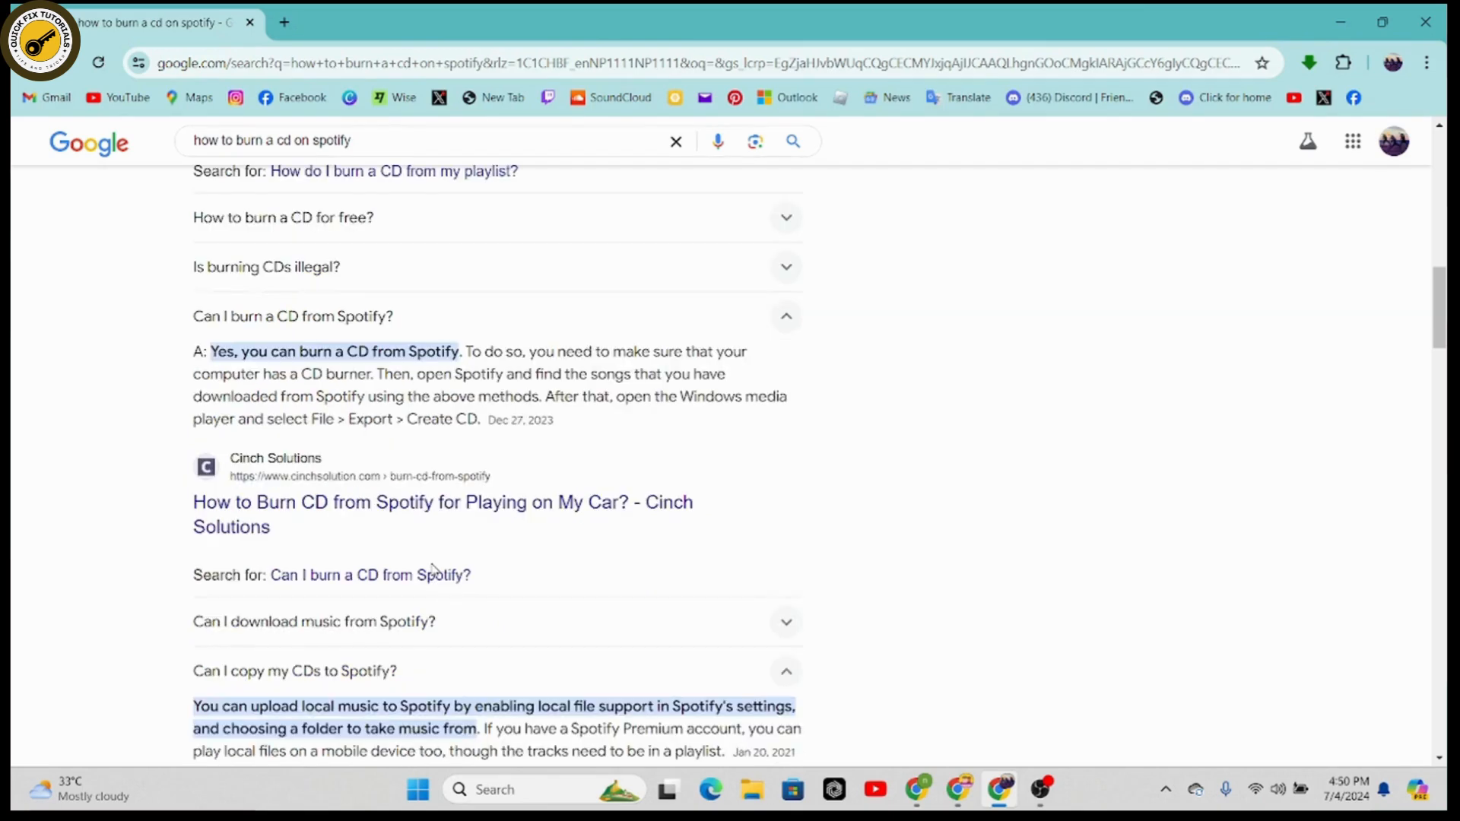